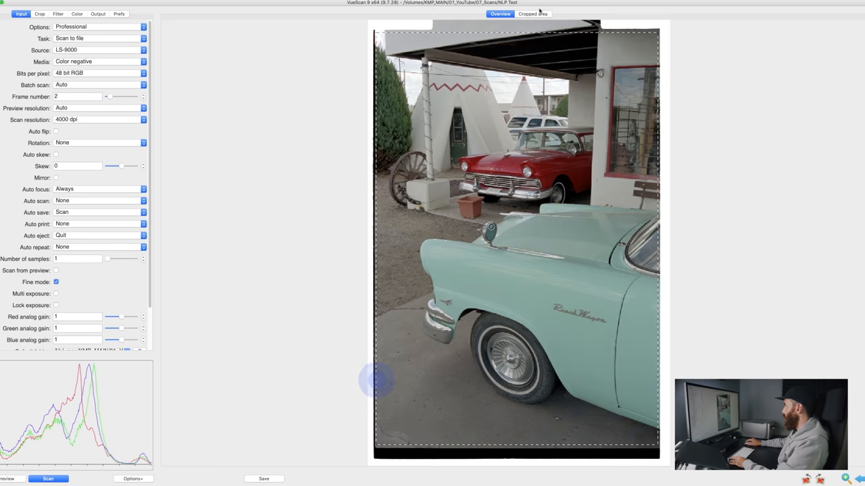
Show only the cropped teepee and vintage cars area and check its Auto levels colour balance
left_click(532, 13)
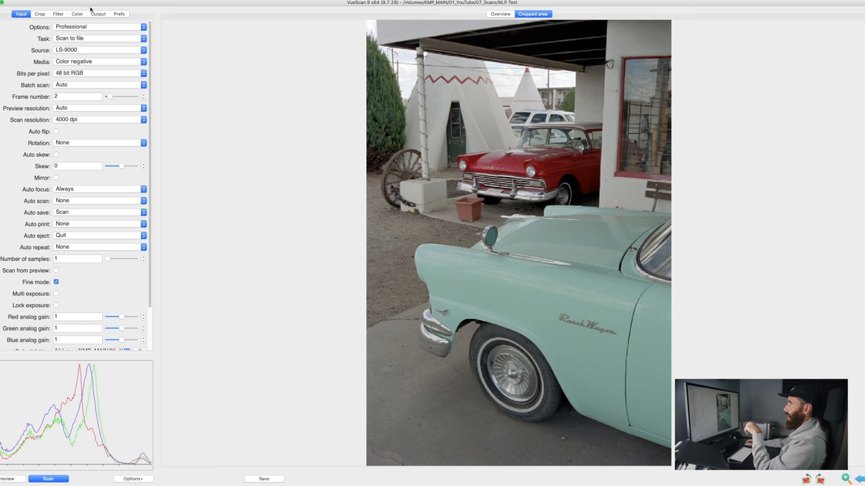
left_click(77, 14)
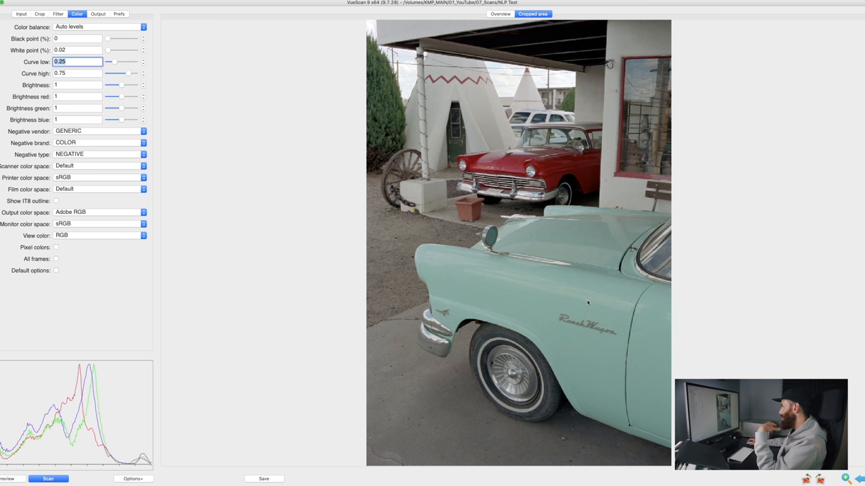
mouse_move(557, 311)
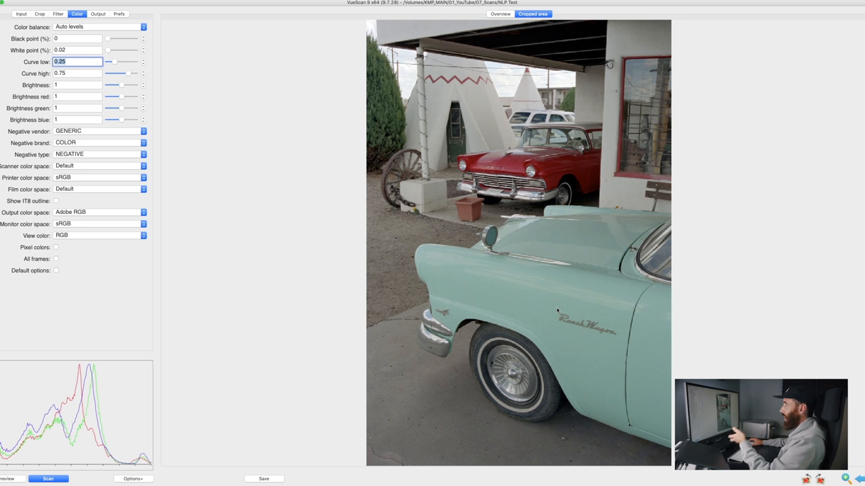
mouse_move(472, 426)
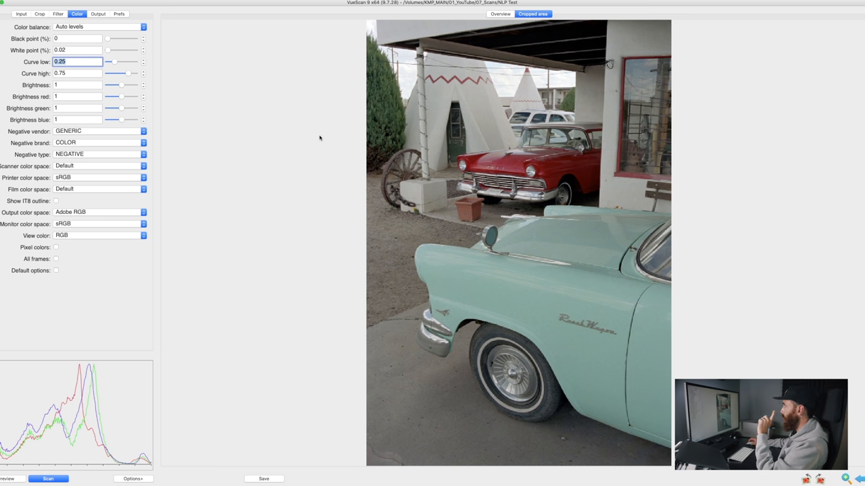
left_click(21, 13)
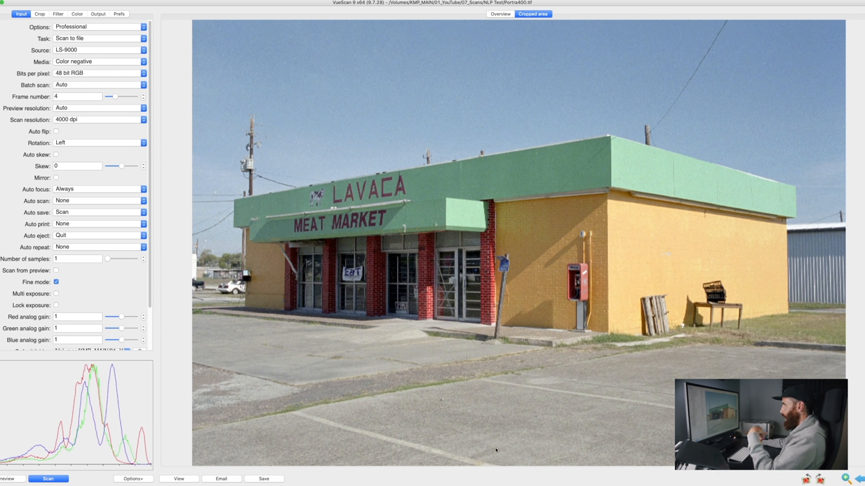
mouse_move(358, 363)
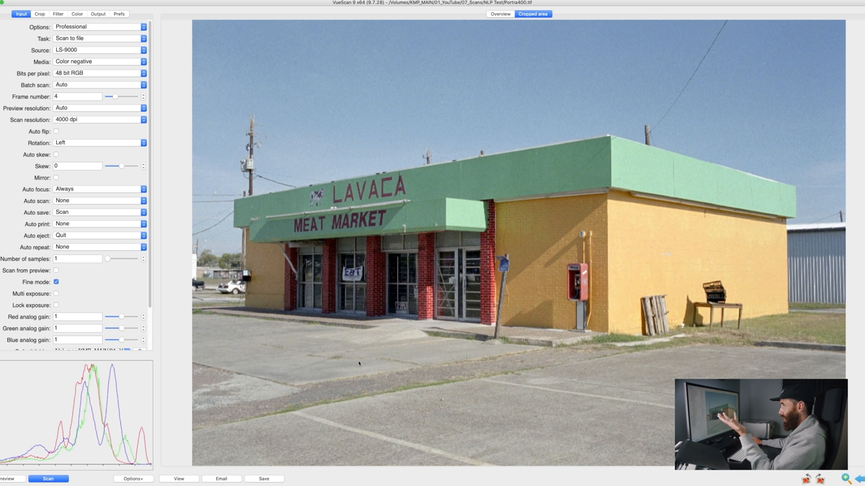
Review the TIFF file name and folder output settings for the Lavaca Meat Market frame
left_click(98, 13)
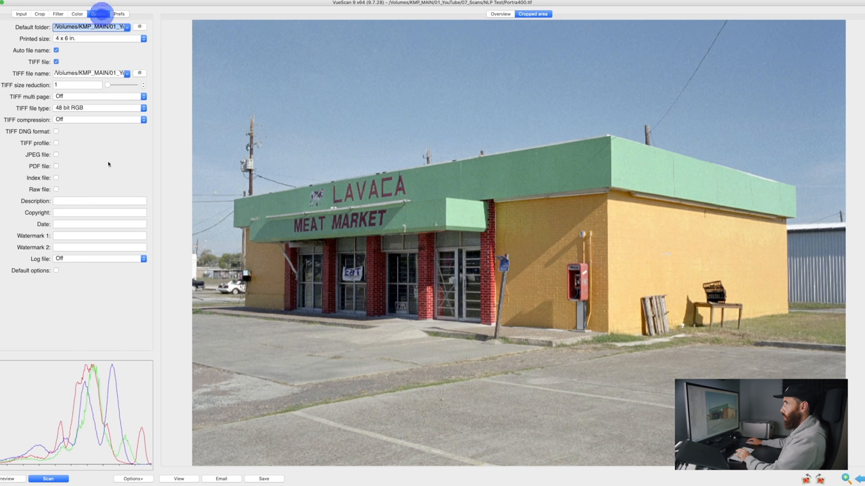
left_click(264, 479)
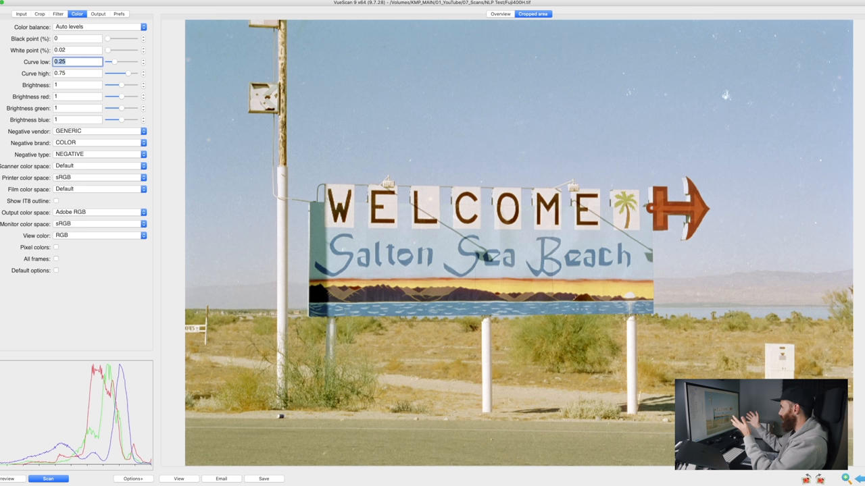
mouse_move(484, 361)
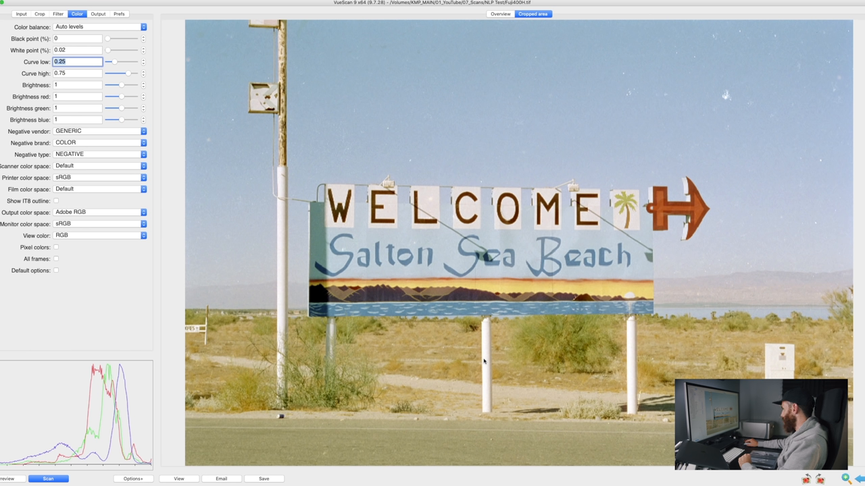
mouse_move(367, 464)
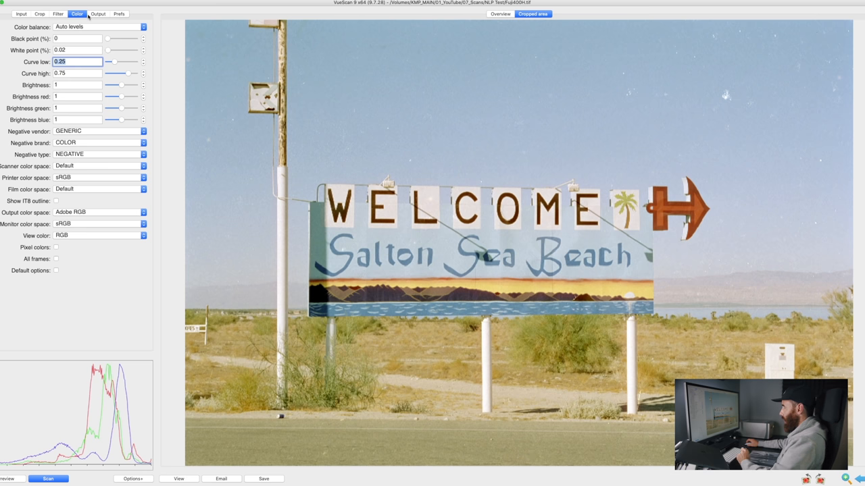
Review the Salton Sea Beach sign frame's settings with Auto levels colour balance
left_click(98, 13)
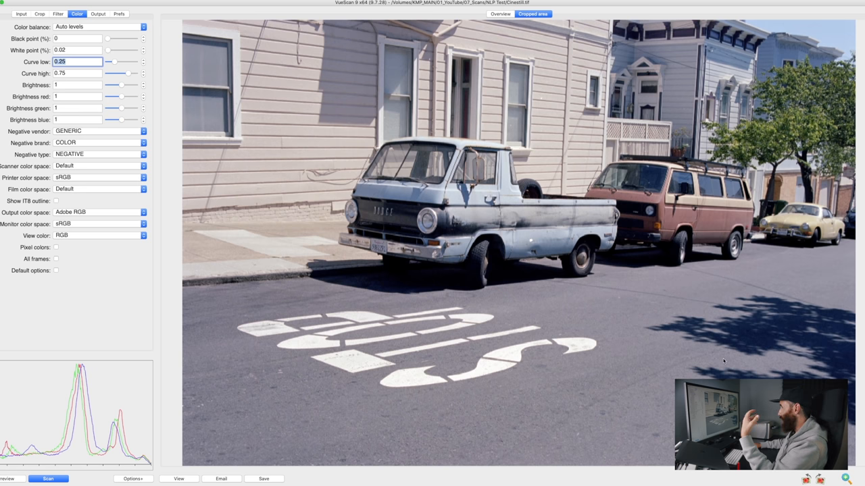
mouse_move(632, 320)
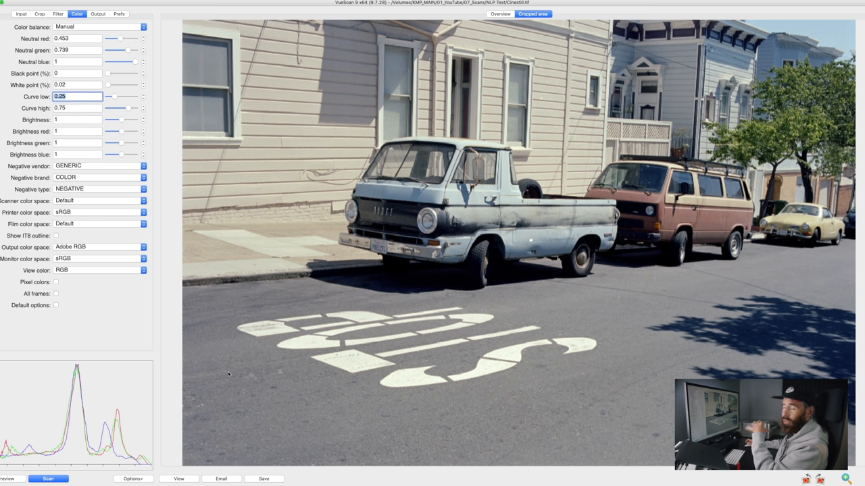
mouse_move(376, 347)
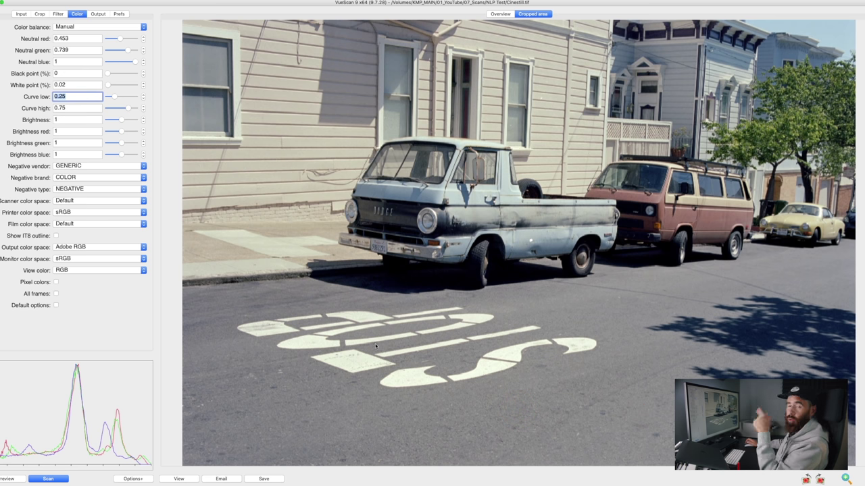
mouse_move(481, 320)
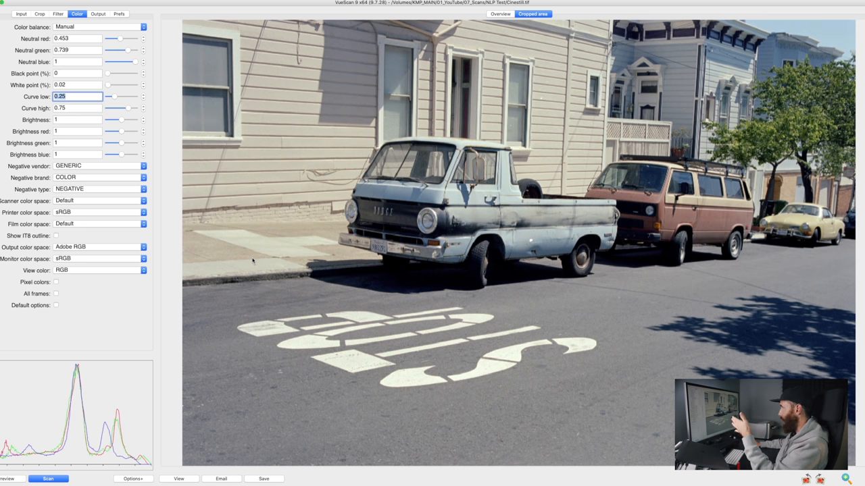
mouse_move(255, 247)
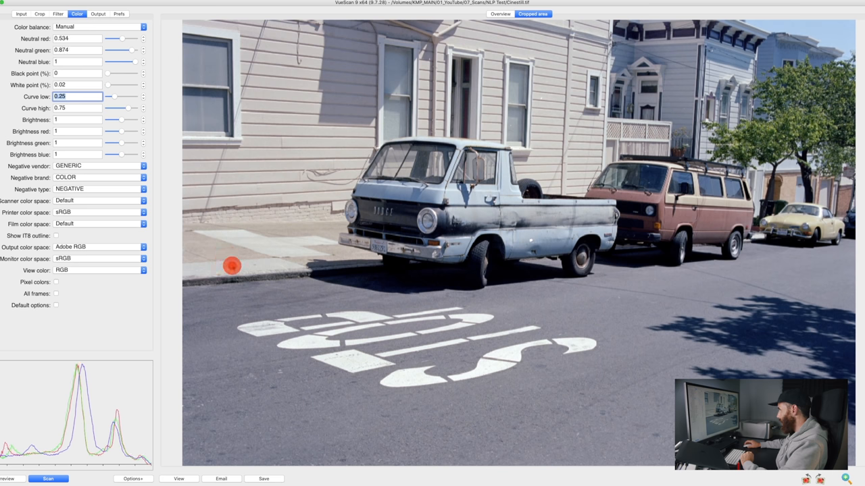
Resample neutral grey from the pavement, giving neutral red 0.527 and green 0.882
left_click(233, 265)
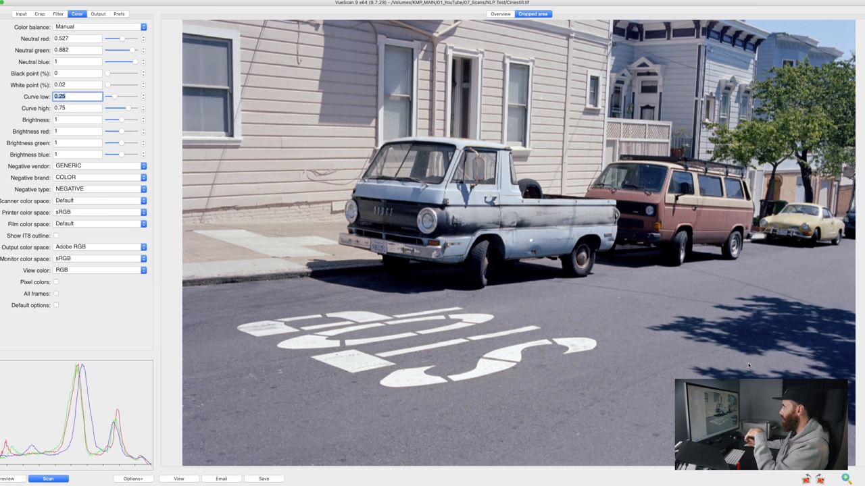
mouse_move(159, 42)
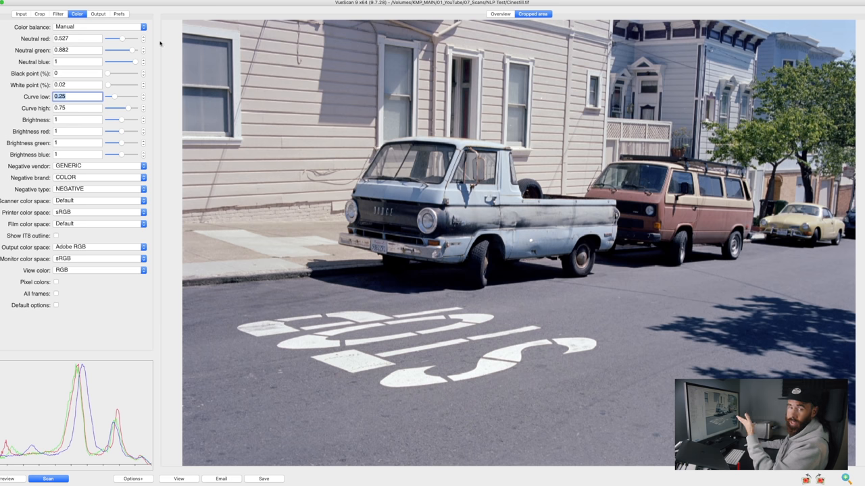